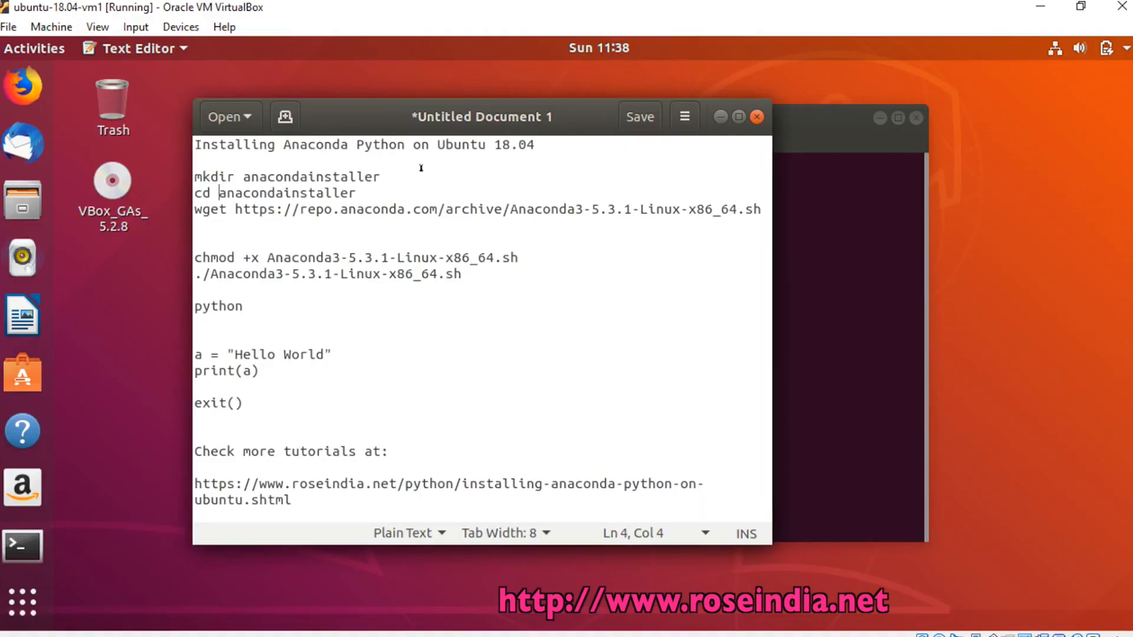
- Create an anacondainstaller folder with mkdir and move into it
{"action": "left_click", "coordinate": [545, 145]}
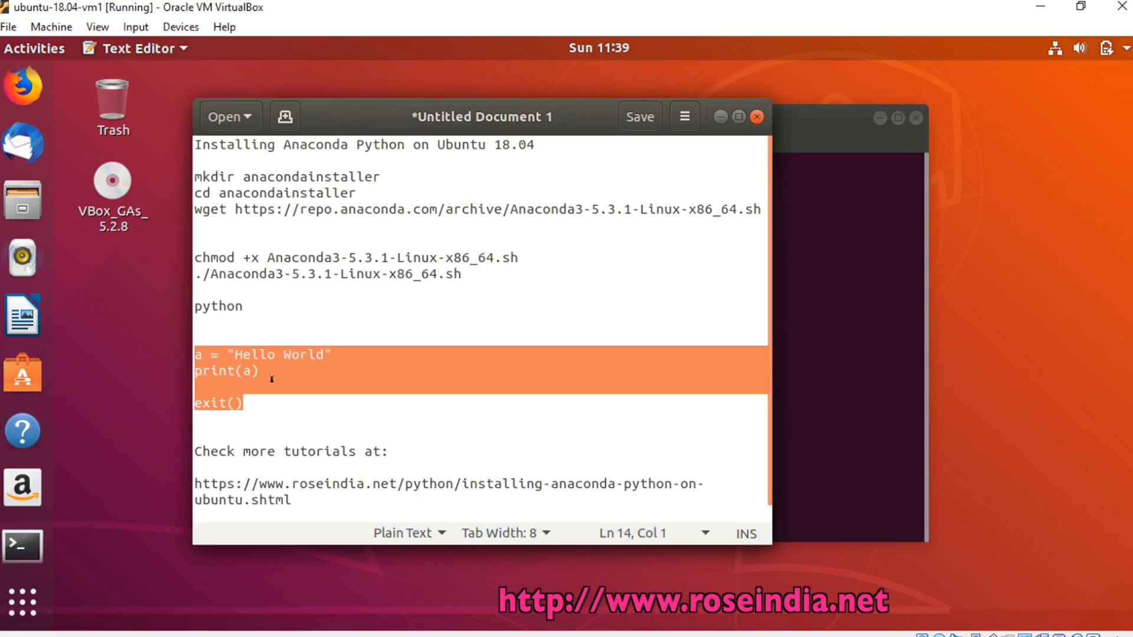
{"action": "left_click", "coordinate": [309, 383]}
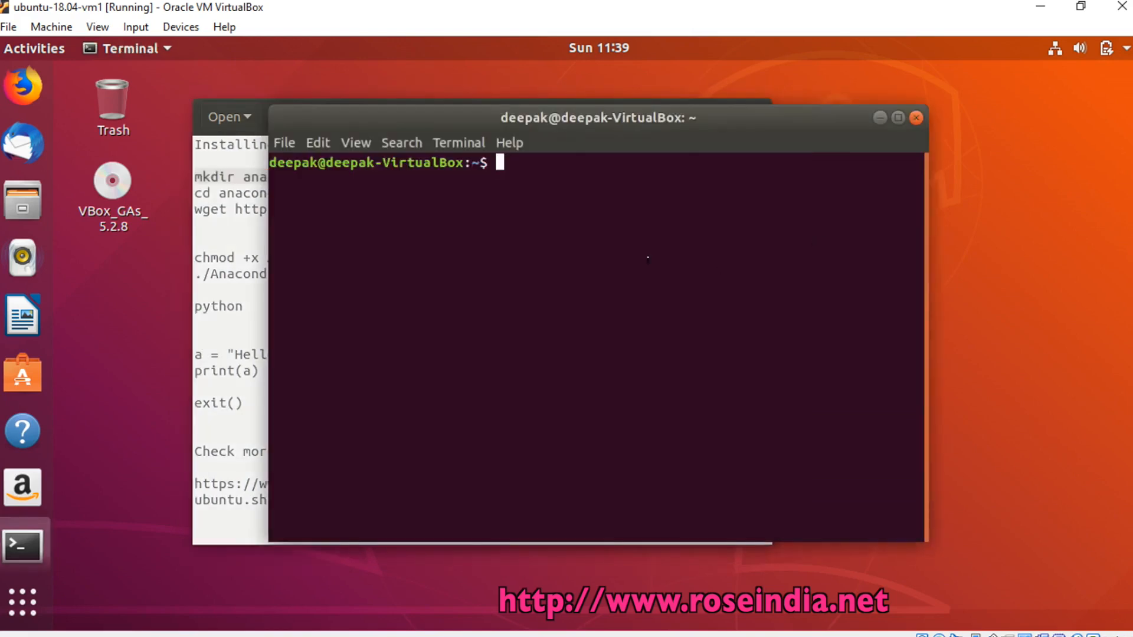
{"action": "type", "text": "mkdir anacondainstaller"}
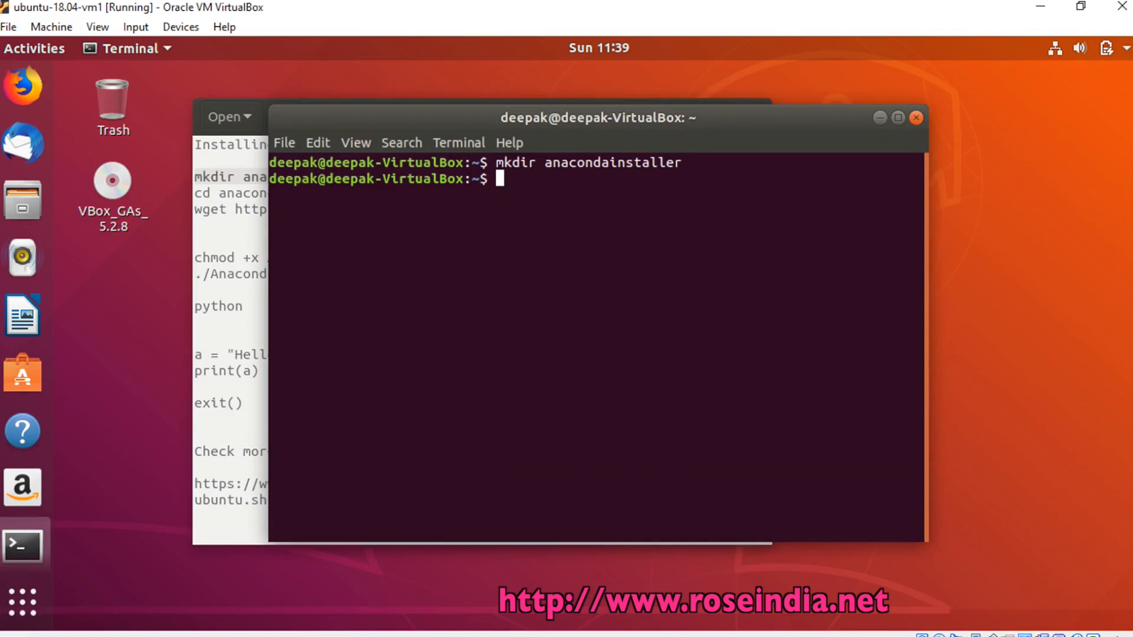
{"action": "type", "text": "cd"}
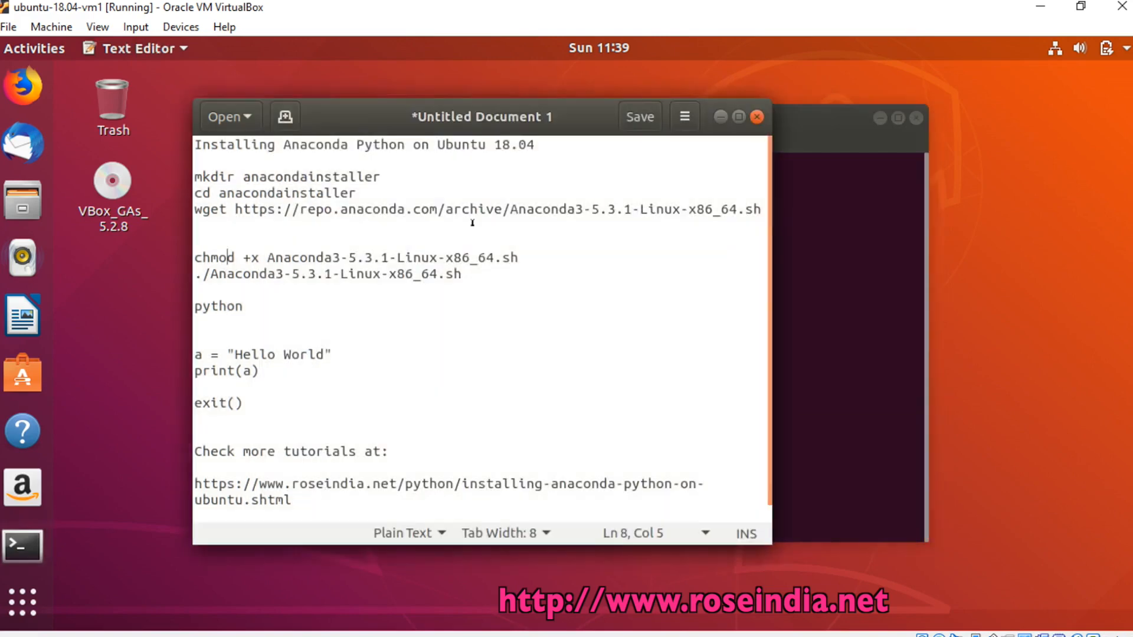
{"action": "left_click", "coordinate": [762, 214]}
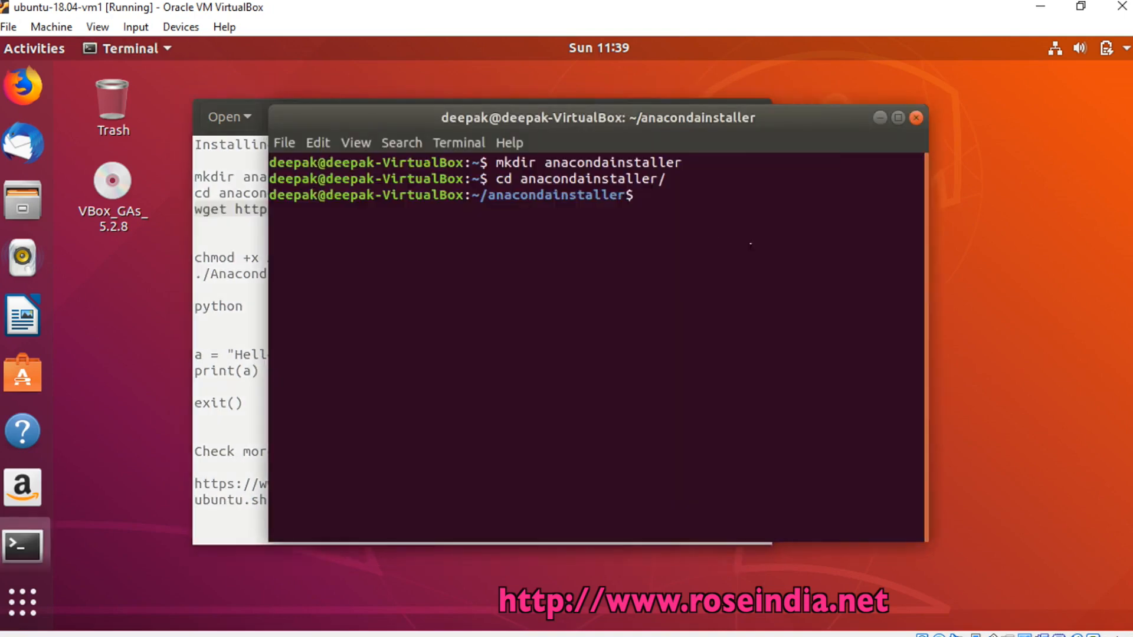
- Start downloading Anaconda3-5.3.1-Linux-x86_64.sh from repo.anaconda.com with wget
{"action": "type", "text": "wget https://repo.anaconda.com/archive/Anaconda3-5.3.1-Linux-x86_64.sh"}
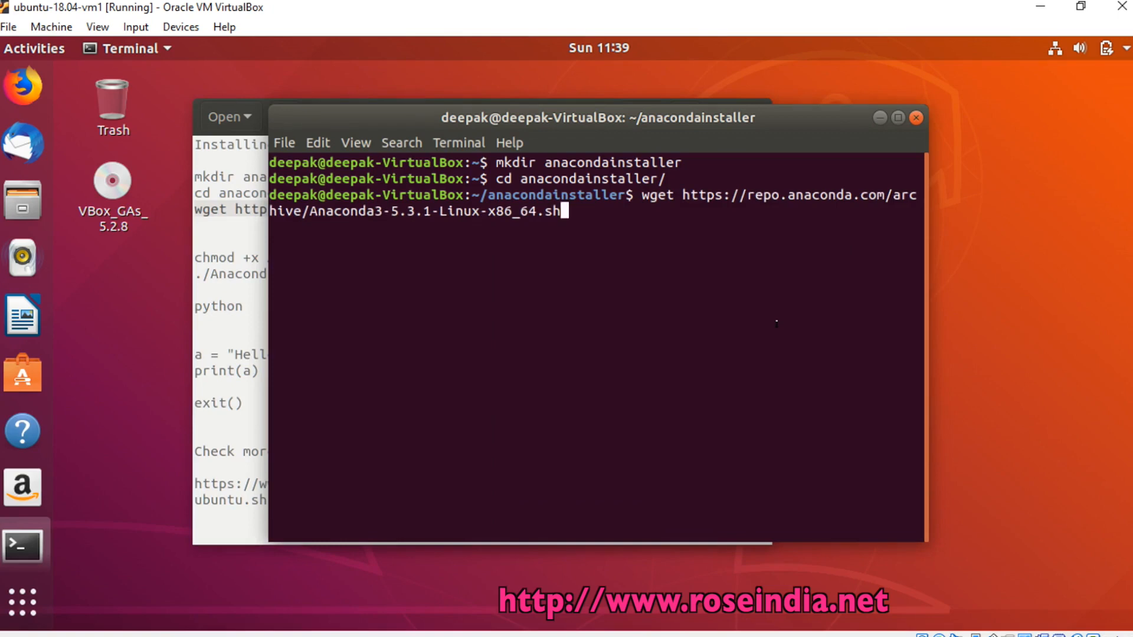
{"action": "key", "text": "Return"}
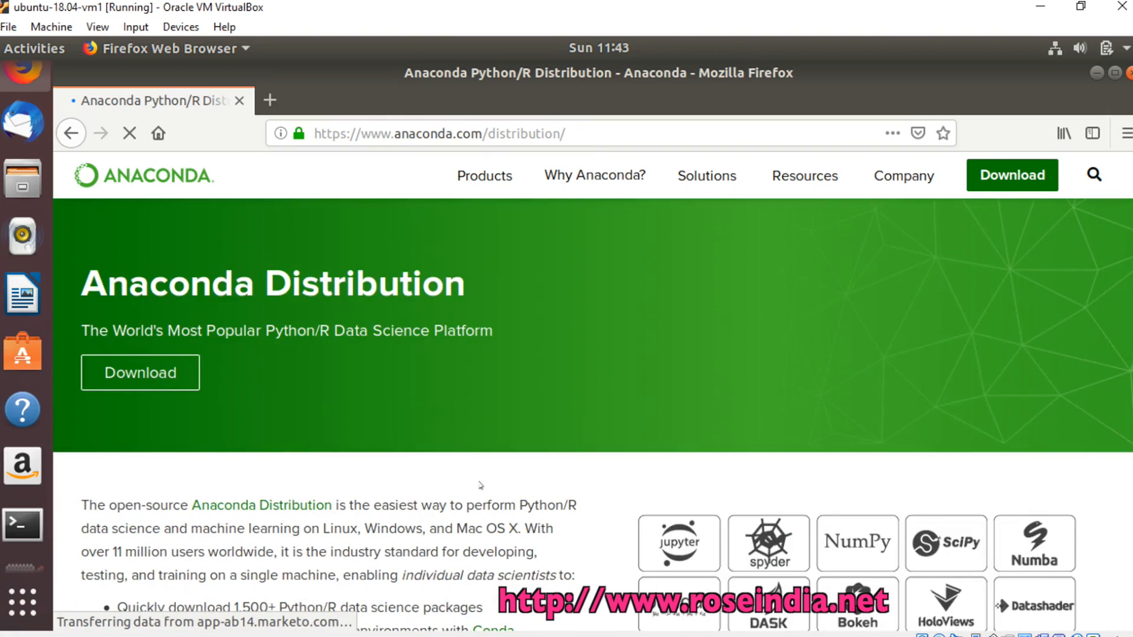
{"action": "scroll", "scroll_direction": "down", "scroll_amount": 3}
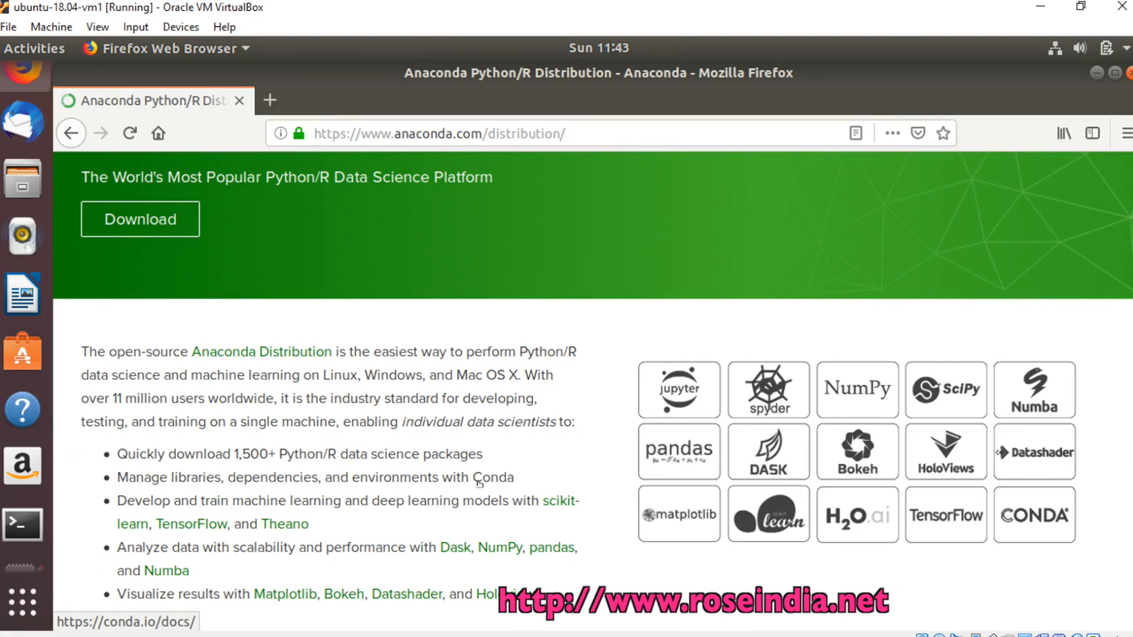
{"action": "mouse_move", "coordinate": [507, 393]}
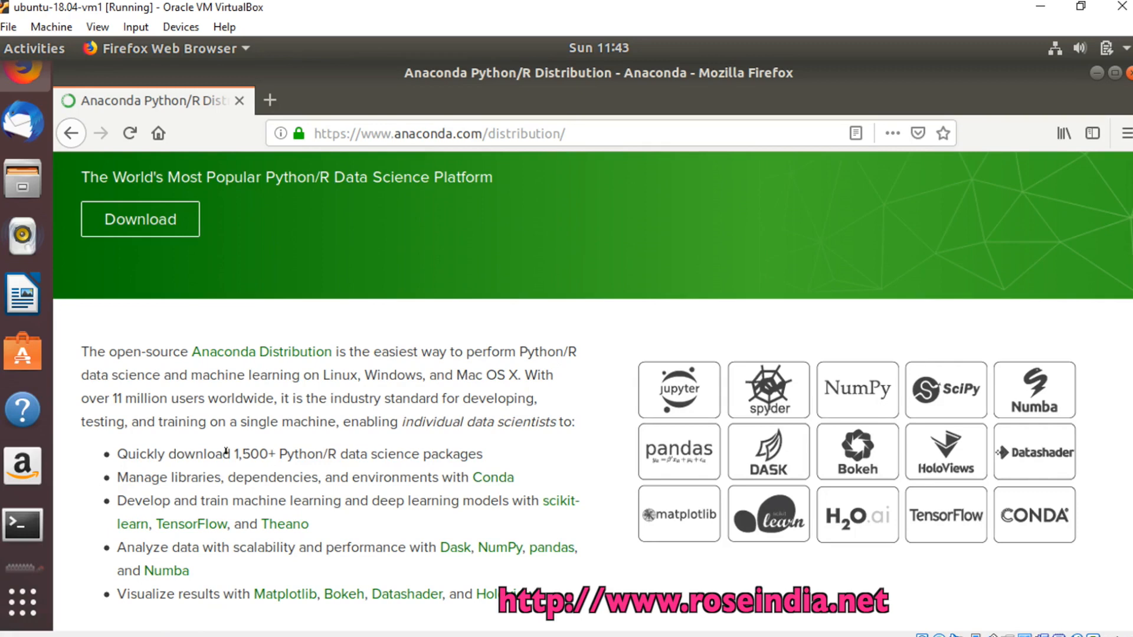
{"action": "double_click", "coordinate": [250, 455]}
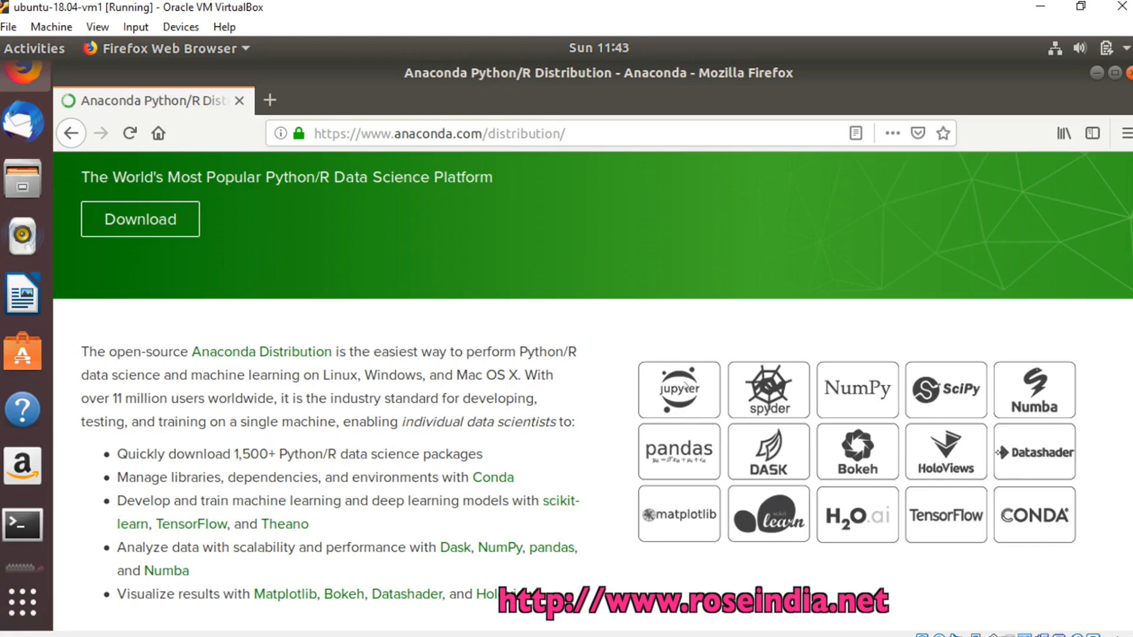
{"action": "scroll", "scroll_direction": "down", "scroll_amount": 3}
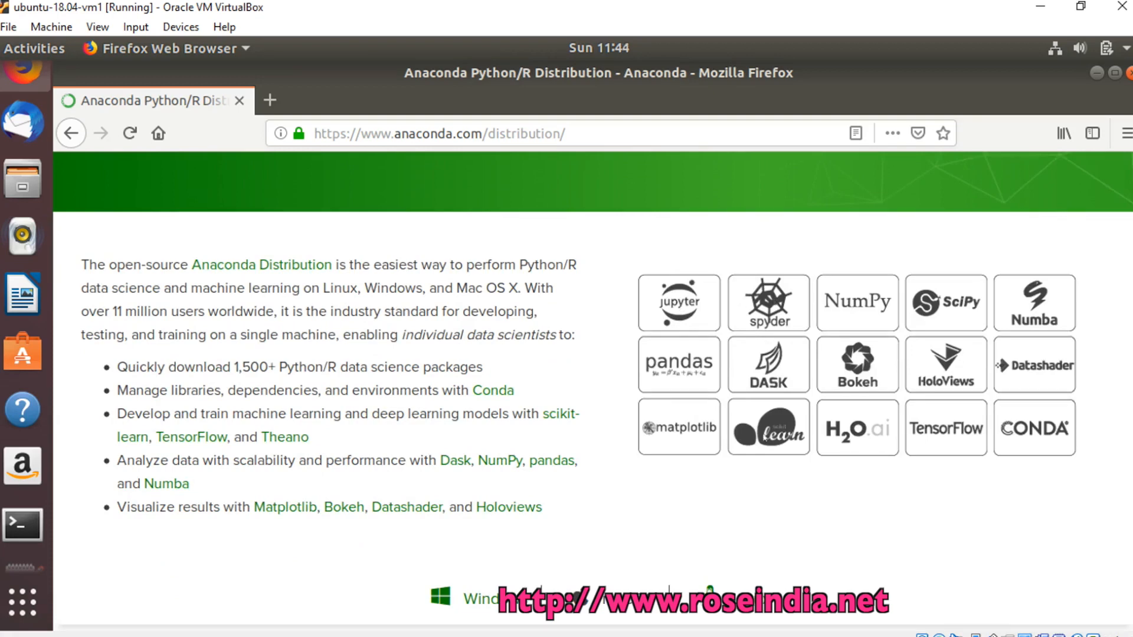
{"action": "mouse_move", "coordinate": [859, 490]}
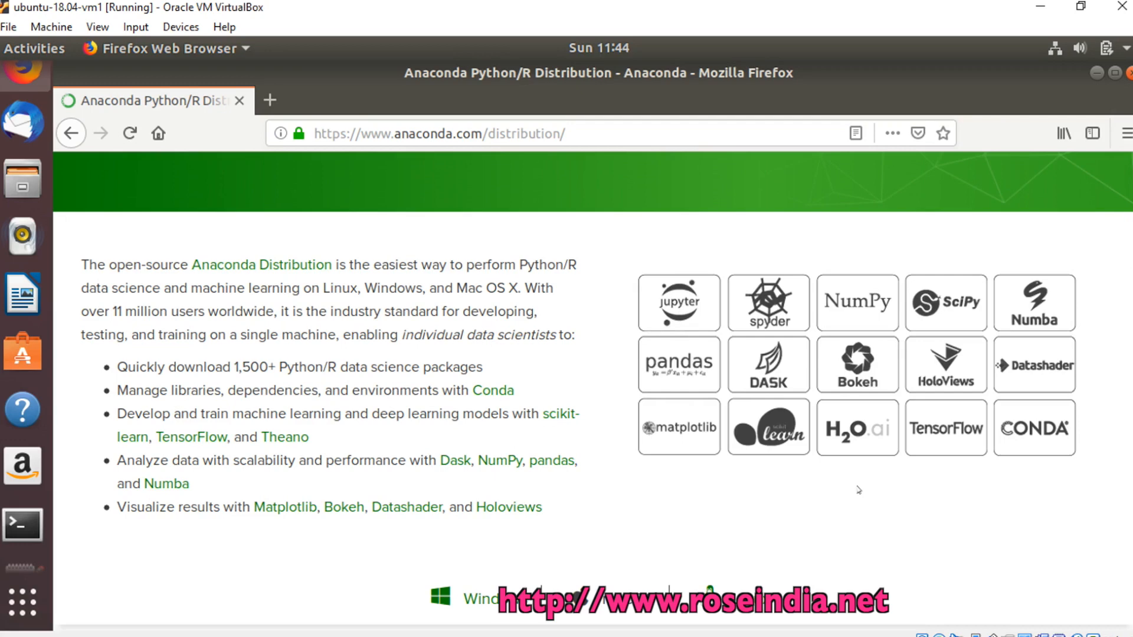
{"action": "mouse_move", "coordinate": [455, 428]}
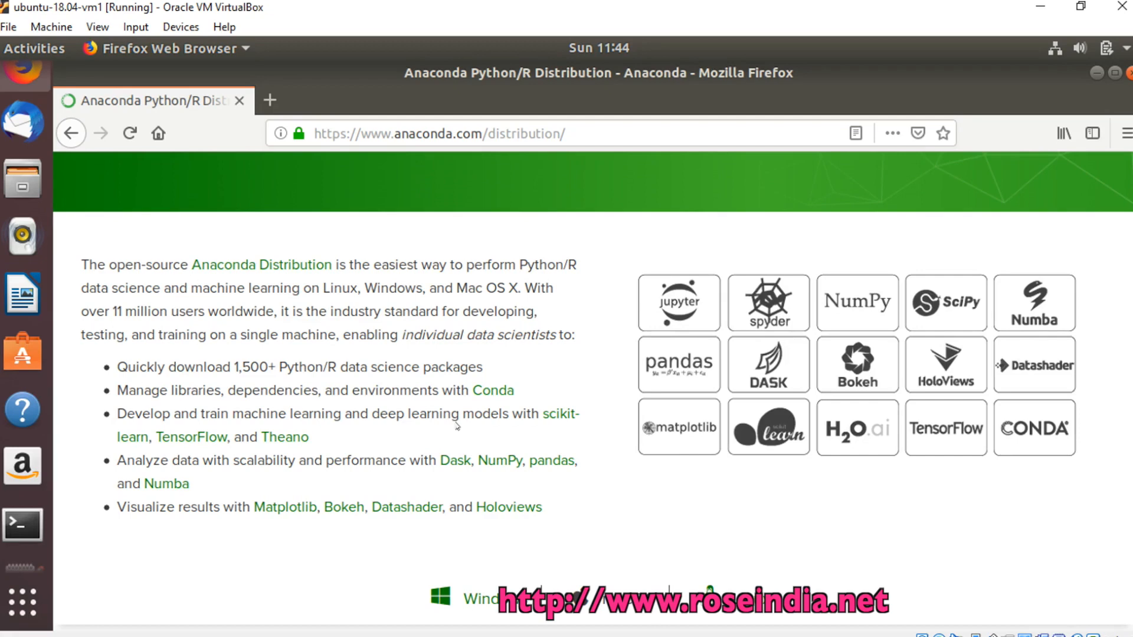
{"action": "mouse_move", "coordinate": [656, 497]}
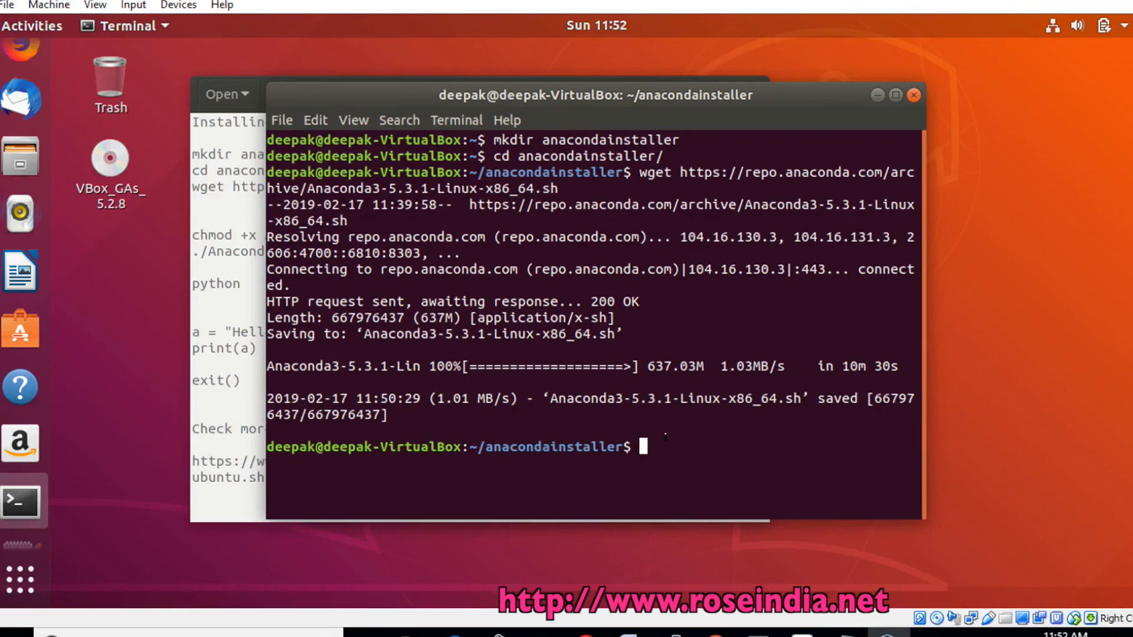
- List the downloaded installer with ls and select the chmod line in the gedit notes
{"action": "type", "text": "ls"}
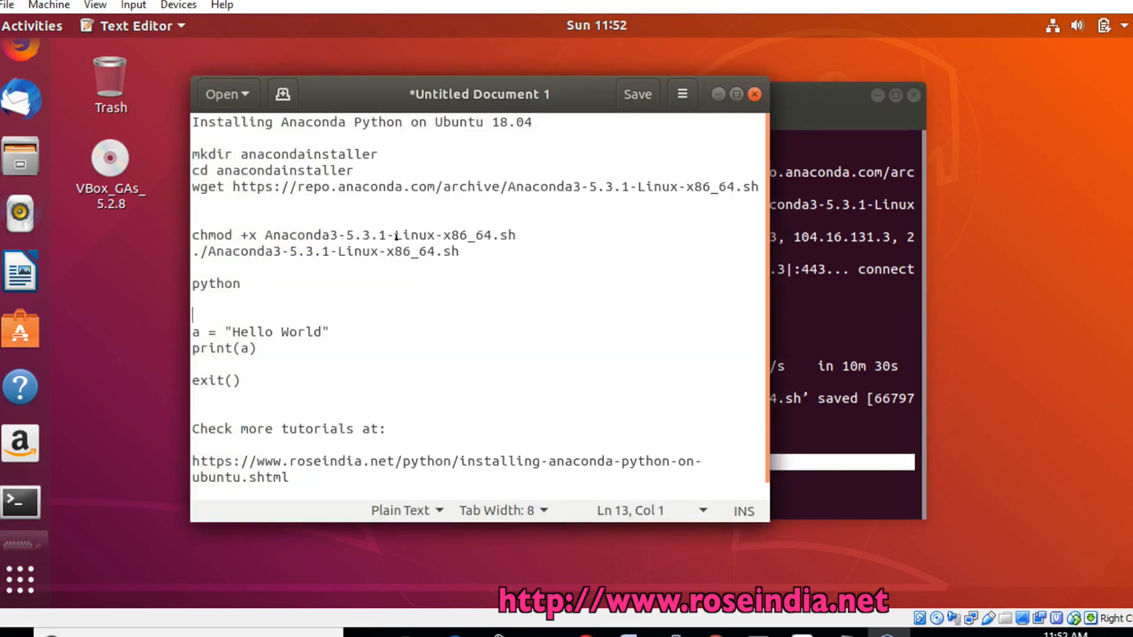
{"action": "triple_click", "coordinate": [353, 235]}
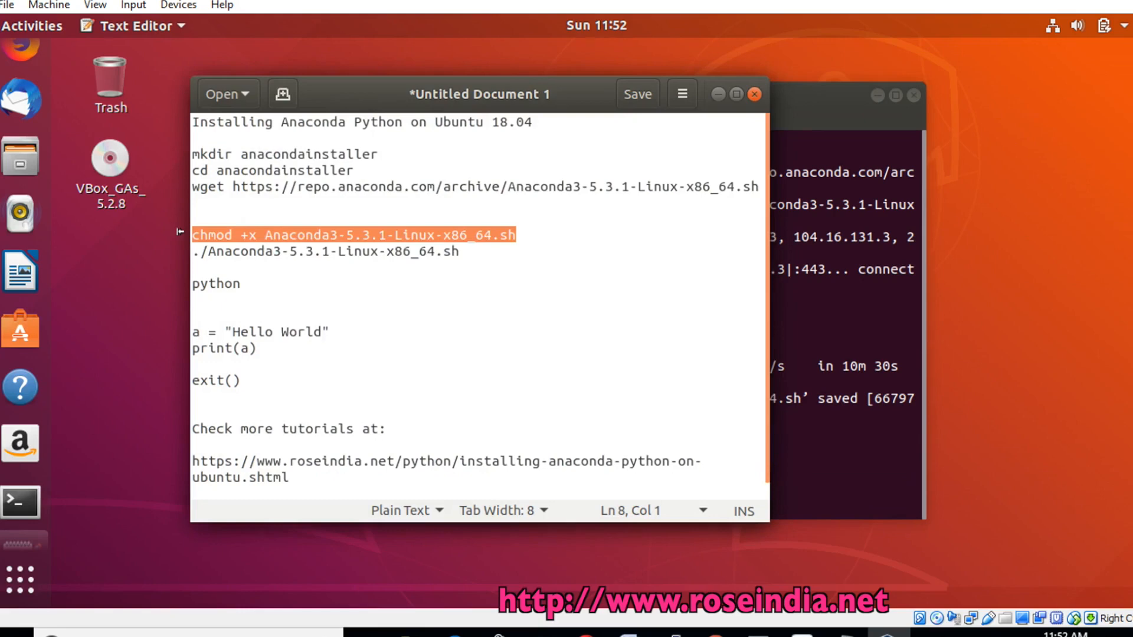
{"action": "mouse_move", "coordinate": [487, 277]}
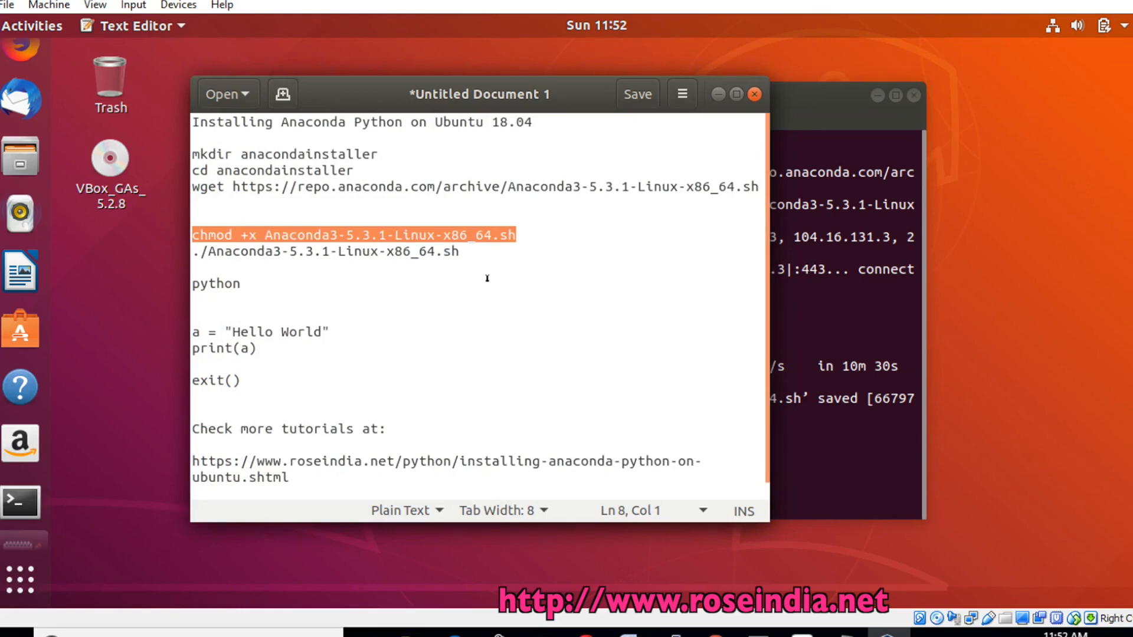
{"action": "mouse_move", "coordinate": [809, 122]}
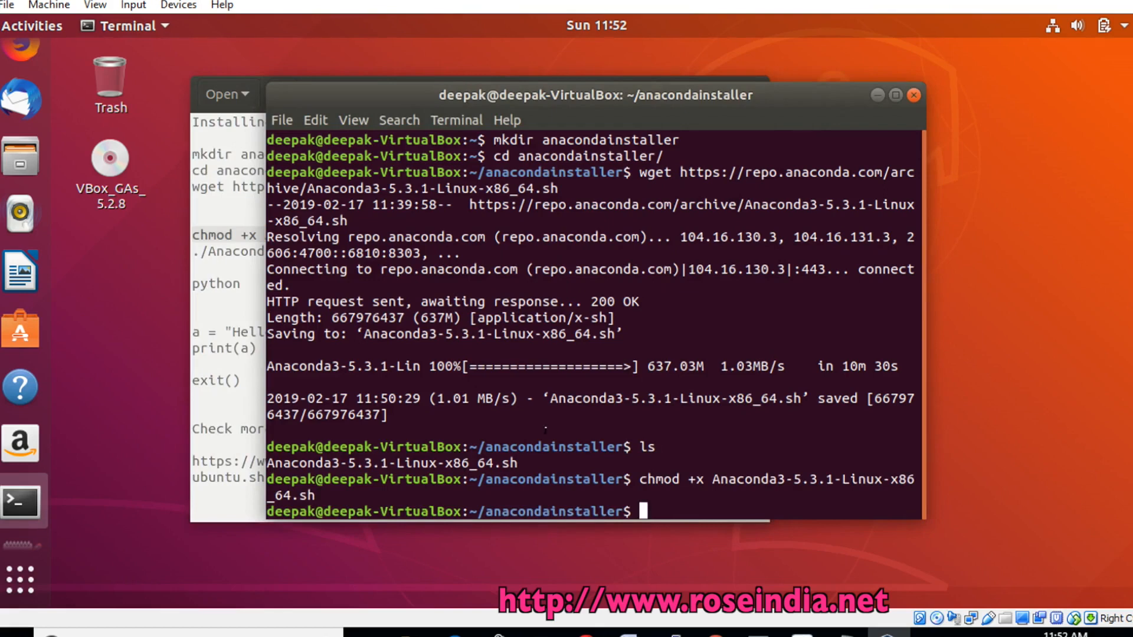
- Run ./Anaconda3-5.3.1-Linux-x86_64.sh using file-name completion
{"action": "type", "text": "./"}
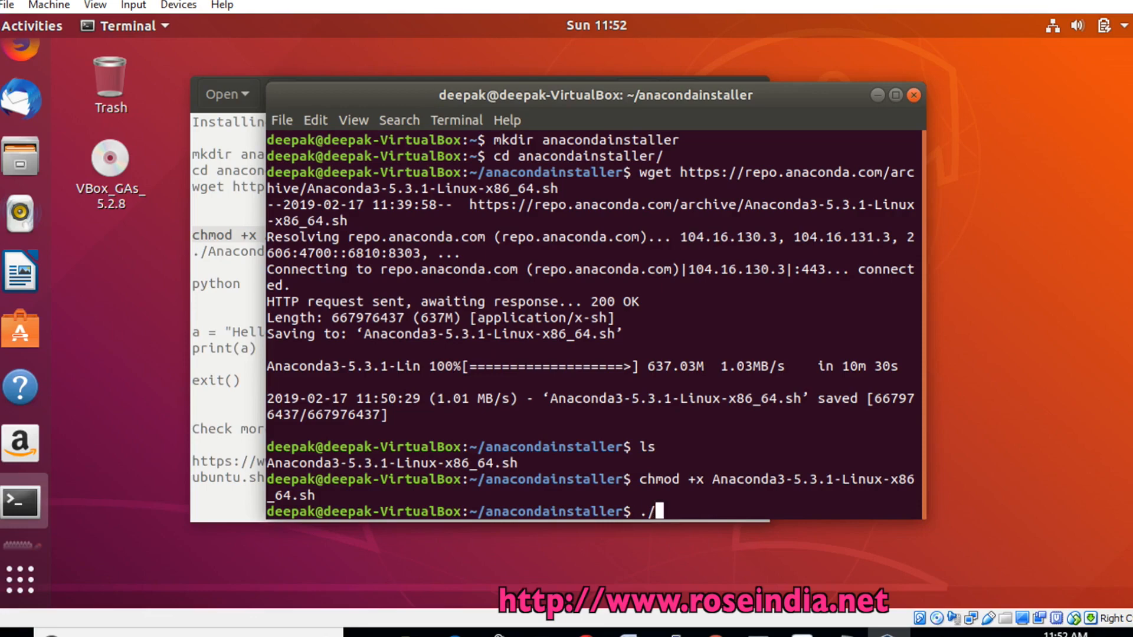
{"action": "type", "text": "An"}
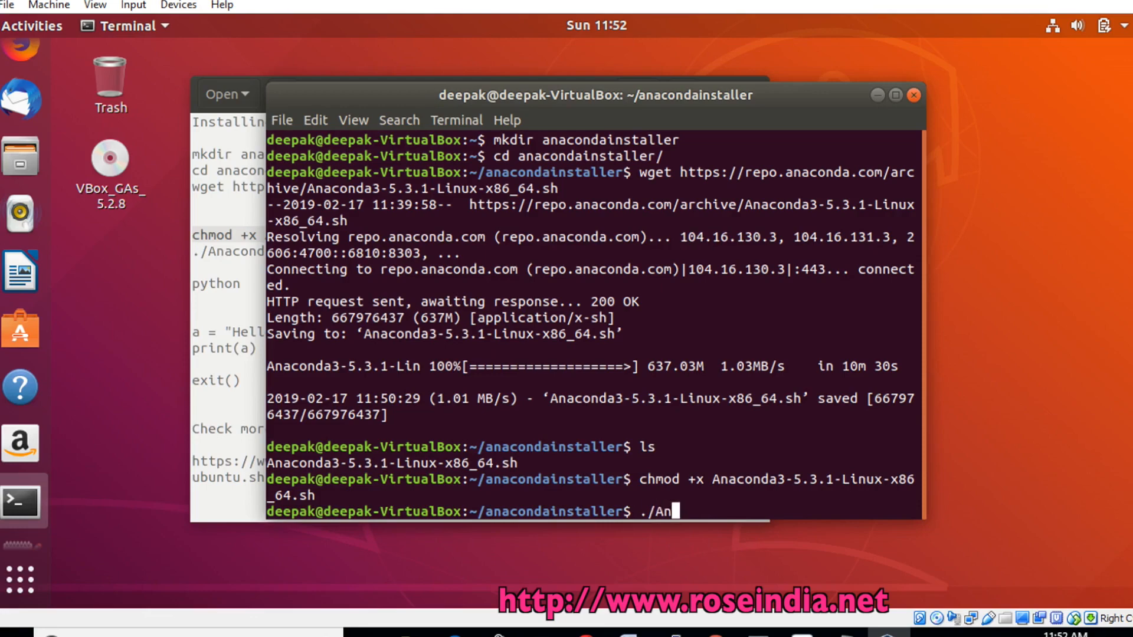
{"action": "key", "text": "Return"}
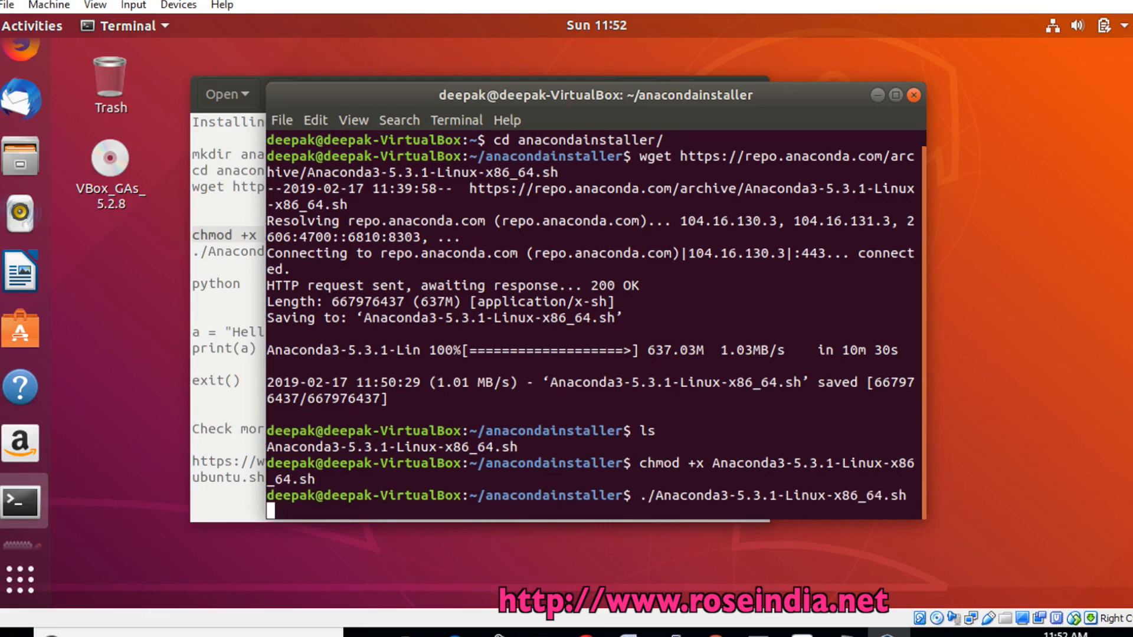
{"action": "key", "text": "Return"}
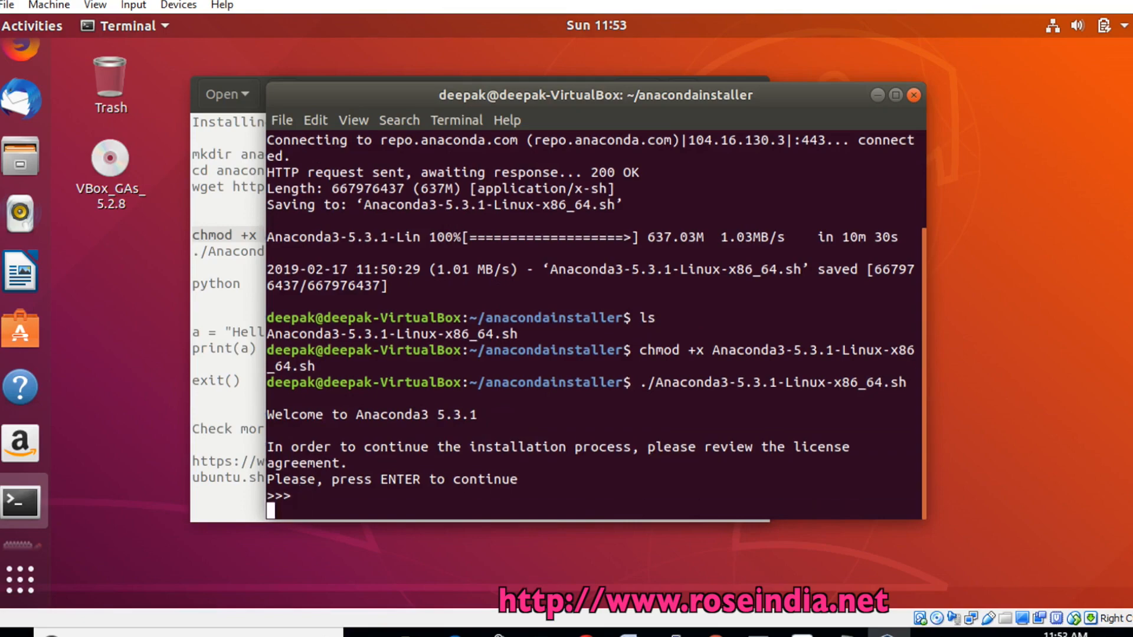
- Accept the license with yes and confirm the default anaconda3 home-folder install location
{"action": "key", "text": "Return"}
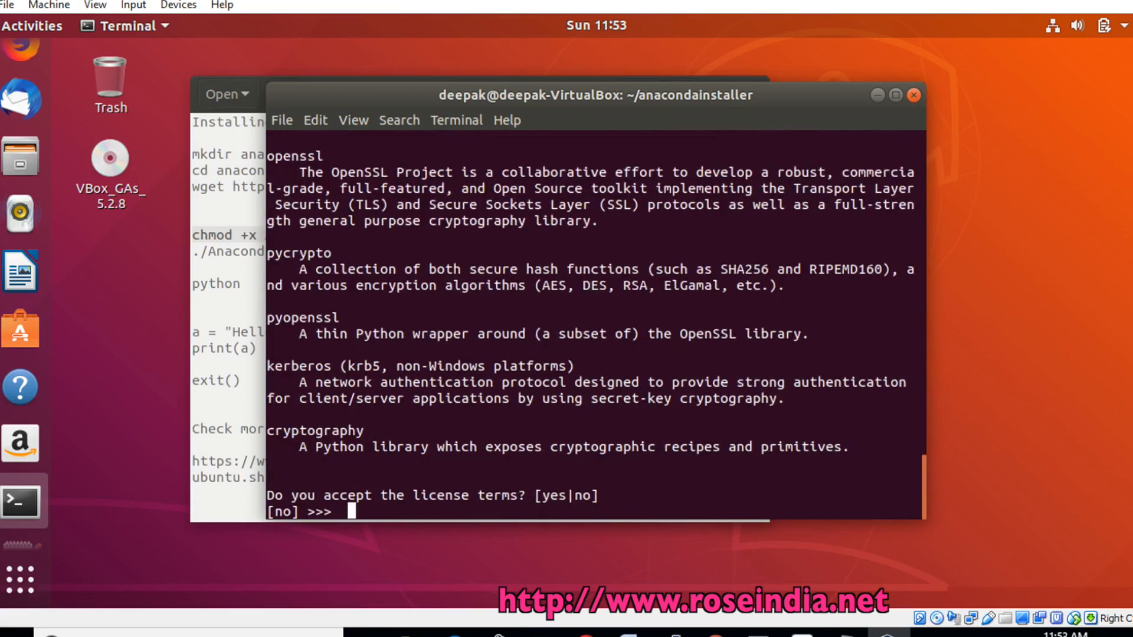
{"action": "type", "text": "yes"}
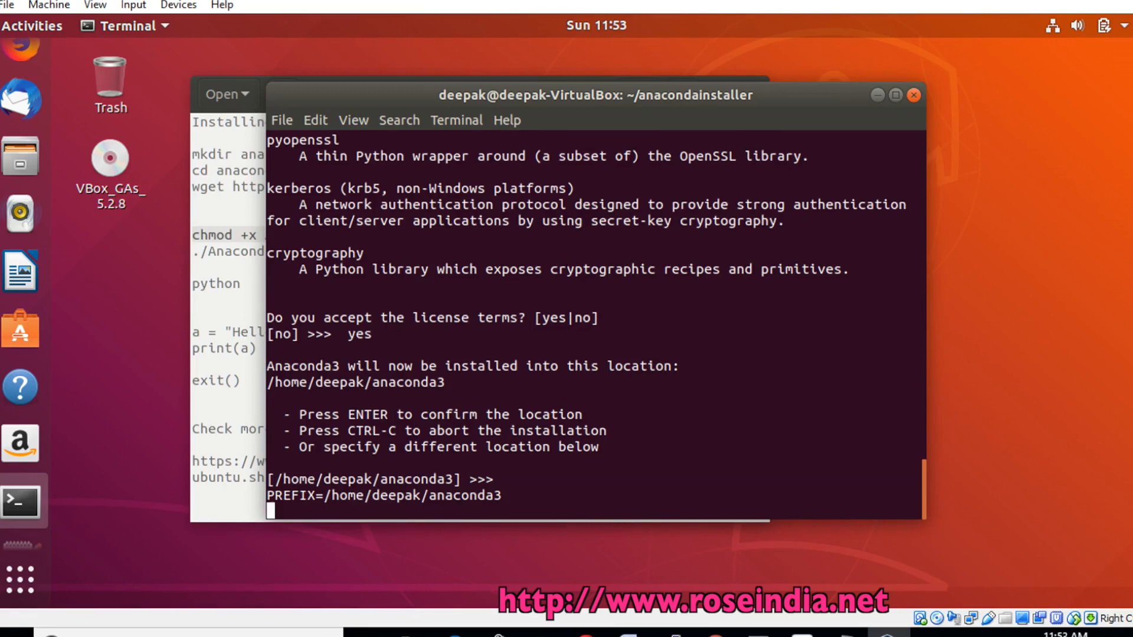
{"action": "key", "text": "Return"}
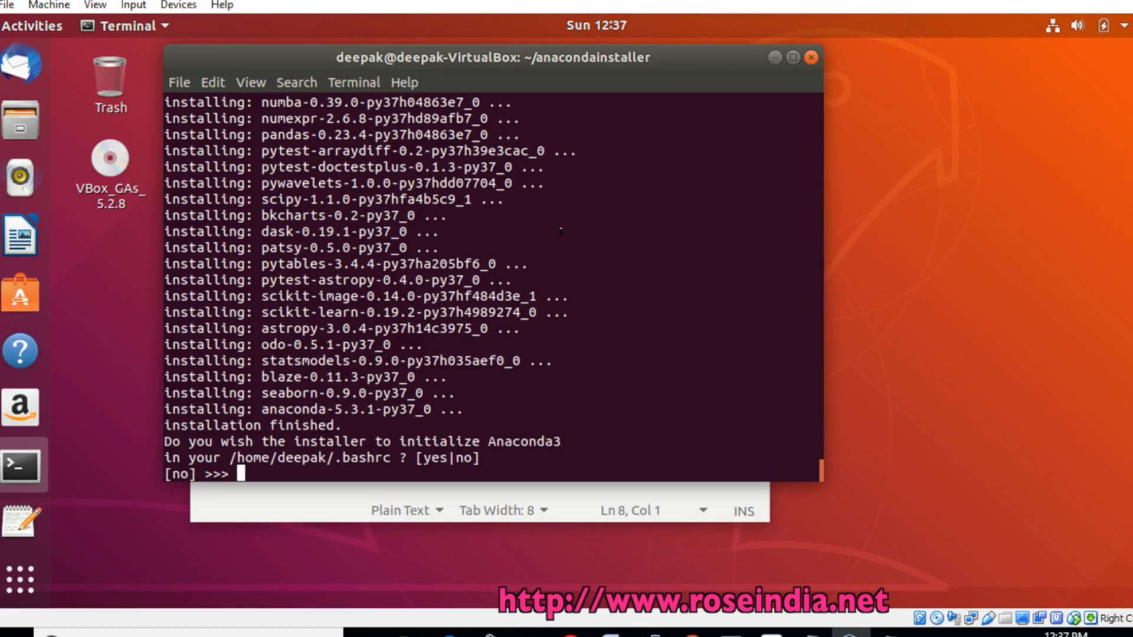
- Answer yes to initializing Anaconda3 in ~/.bashrc and yes to the VSCode offer
{"action": "type", "text": "yes"}
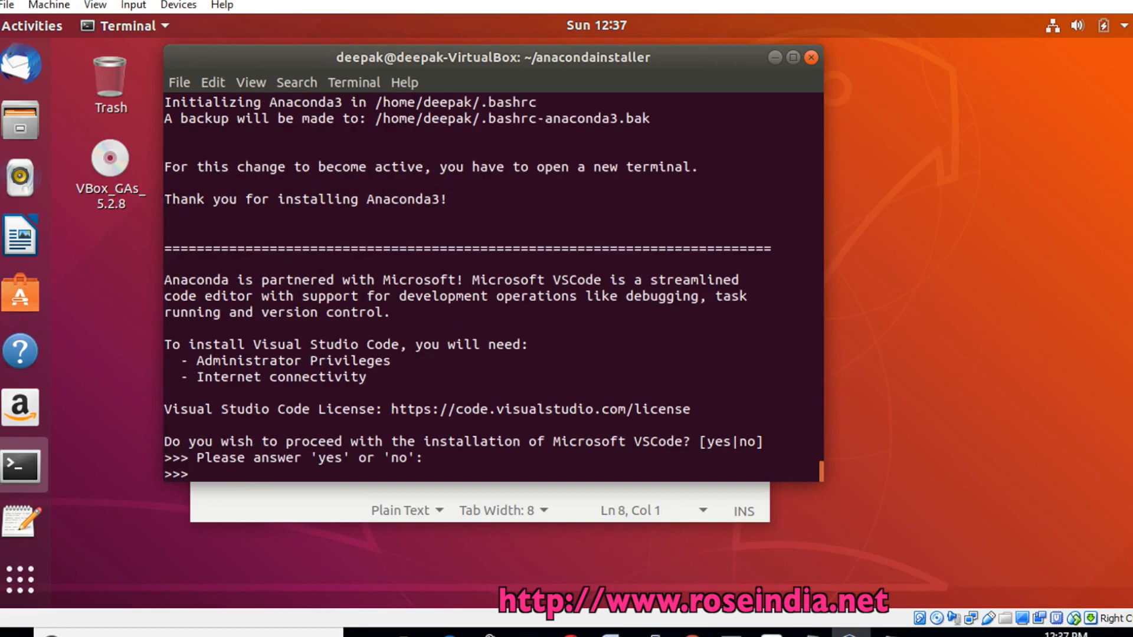
{"action": "type", "text": "yes"}
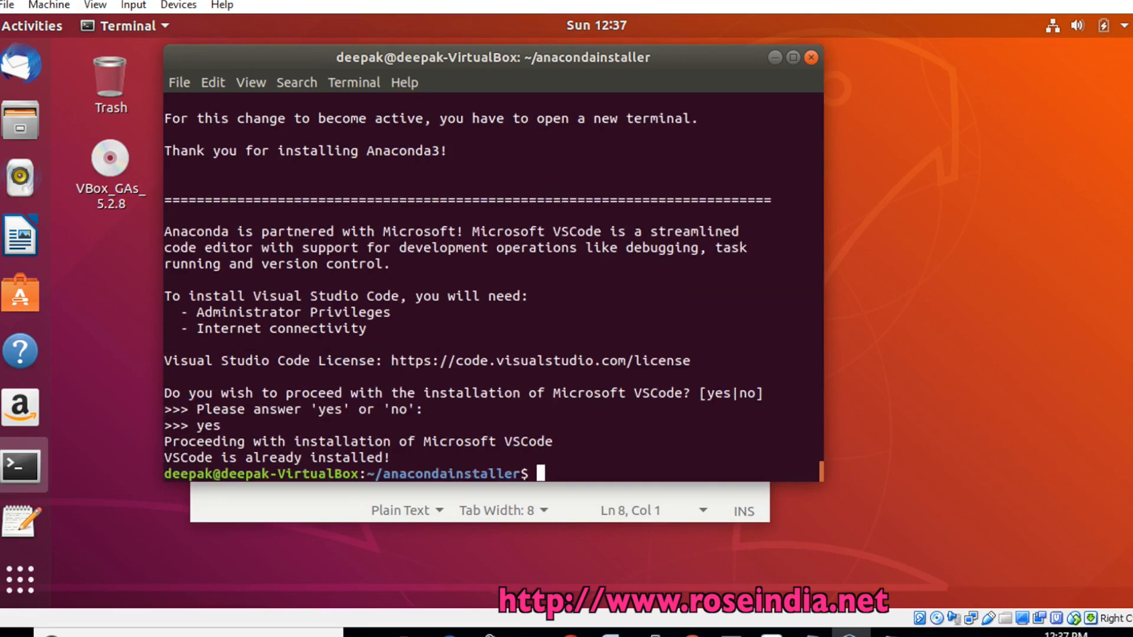
{"action": "mouse_move", "coordinate": [35, 71]}
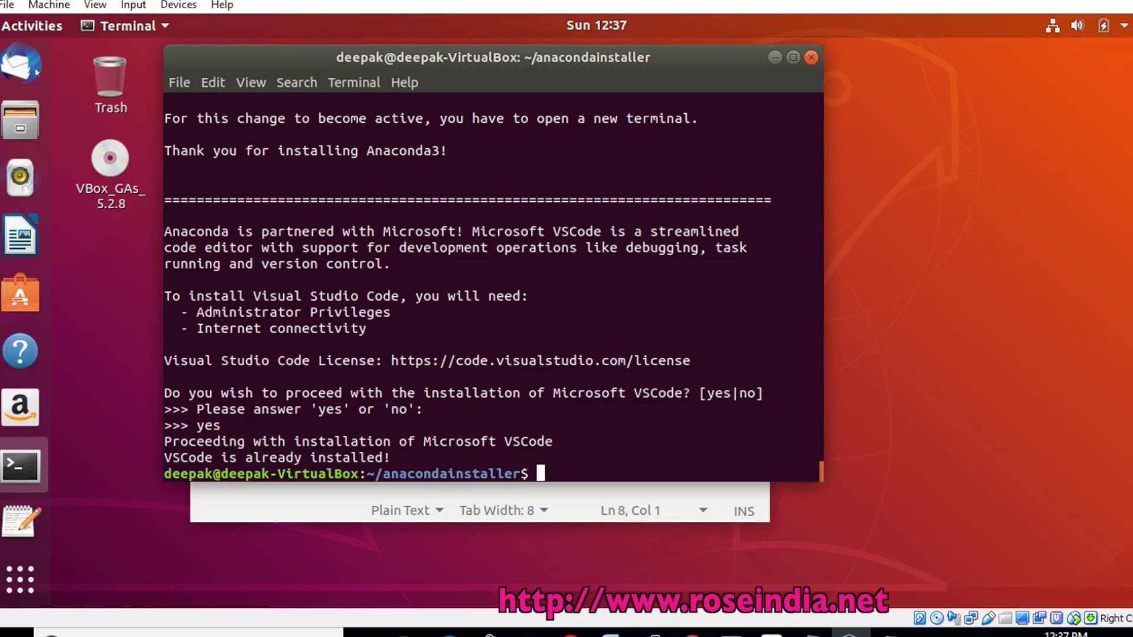
{"action": "mouse_move", "coordinate": [20, 580]}
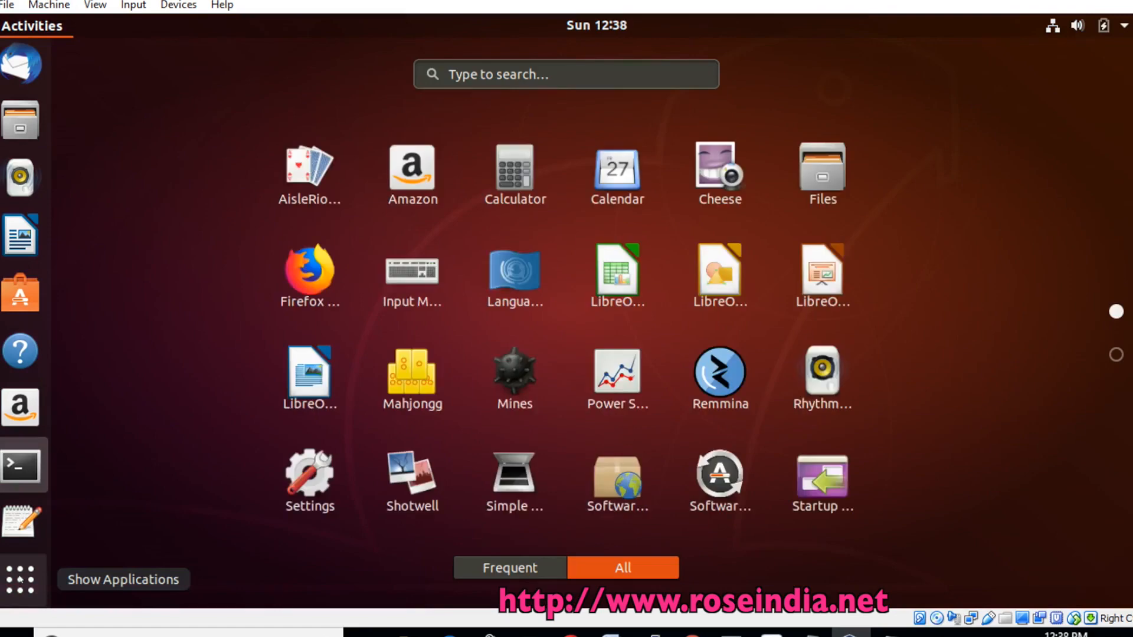
- Search the activities for 'ter' and launch a new Terminal window
{"action": "type", "text": "t"}
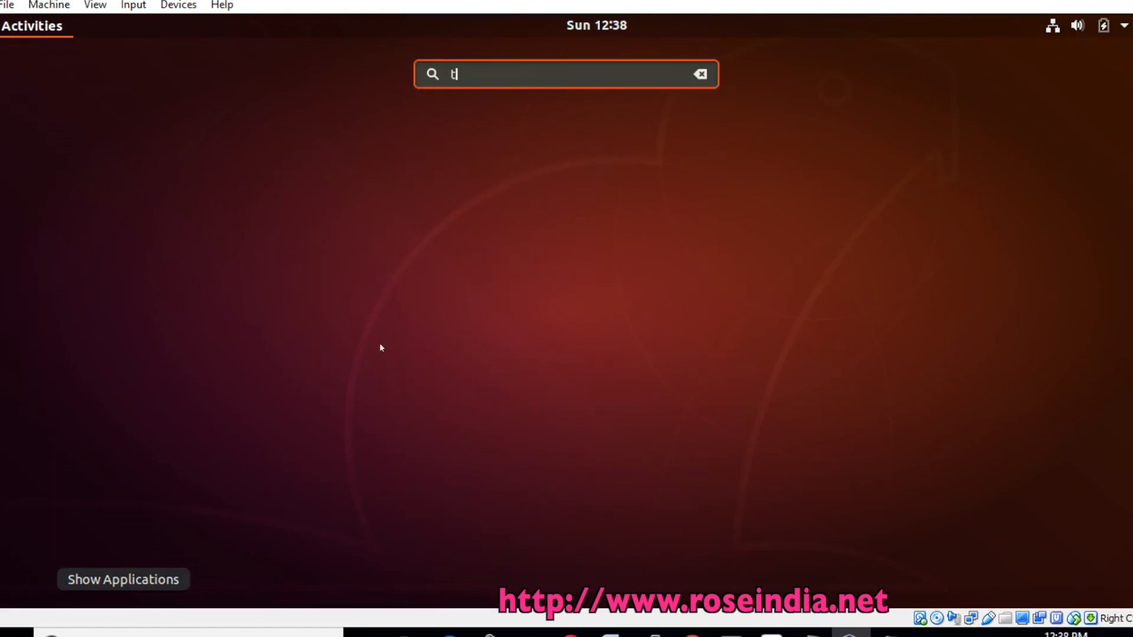
{"action": "type", "text": "er"}
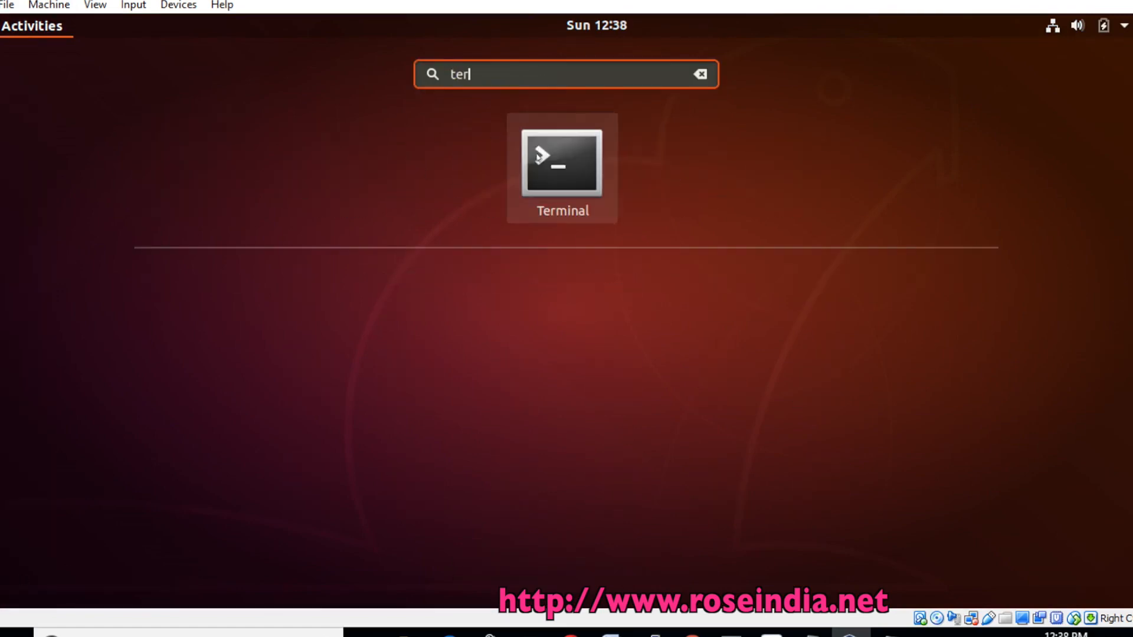
{"action": "left_click", "coordinate": [563, 164]}
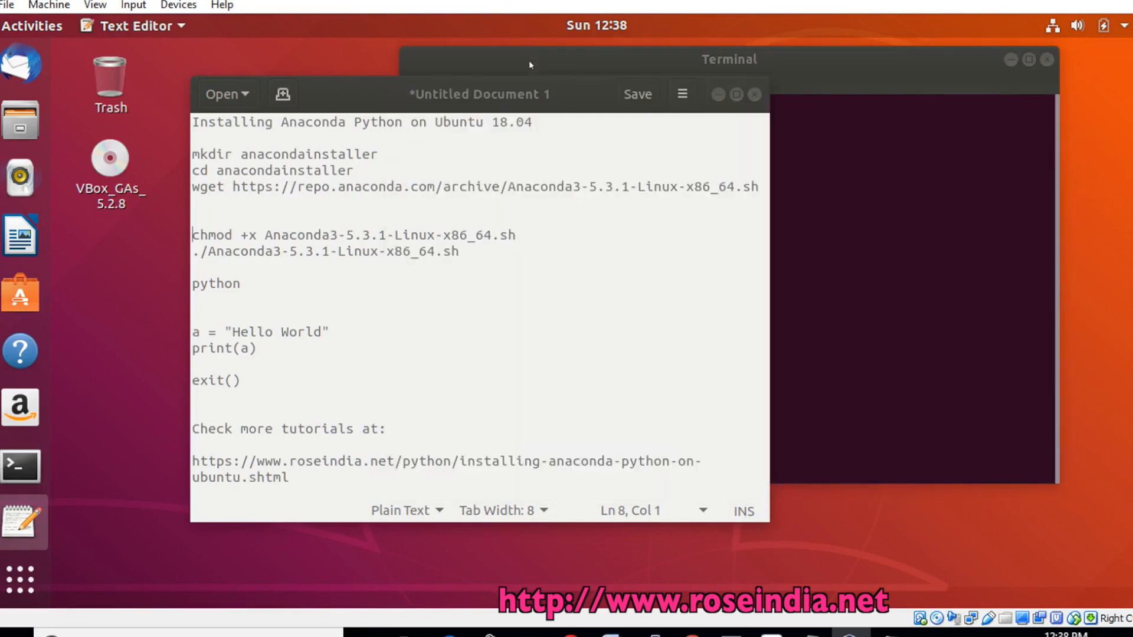
- Start Anaconda's Python 3.7.0 console with the python command in the new terminal
{"action": "left_click", "coordinate": [729, 60]}
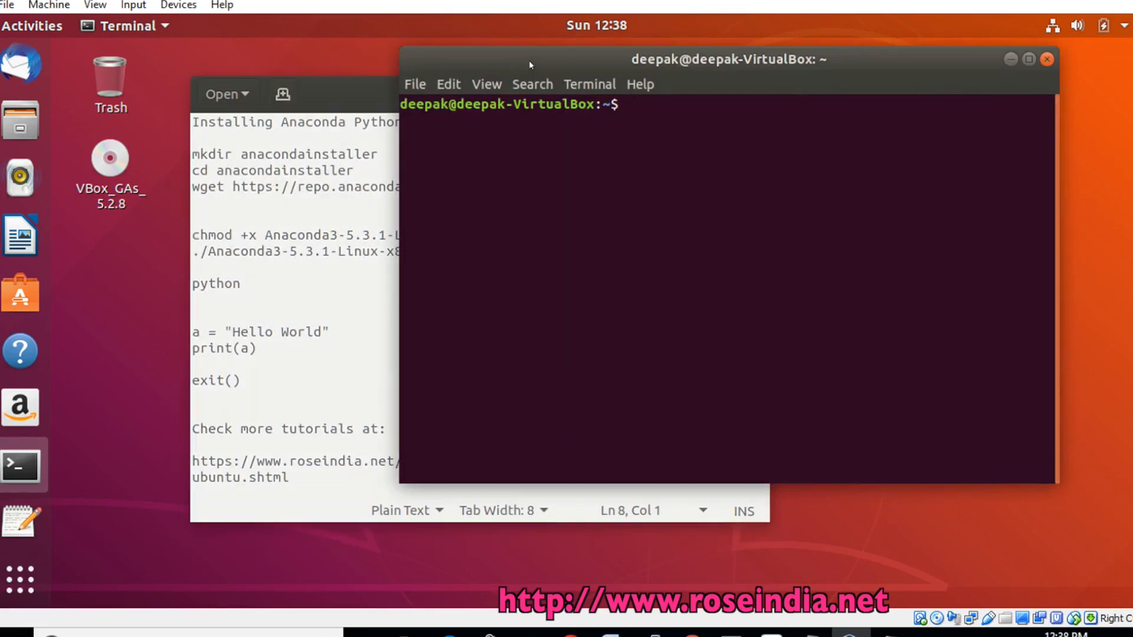
{"action": "type", "text": "pythn"}
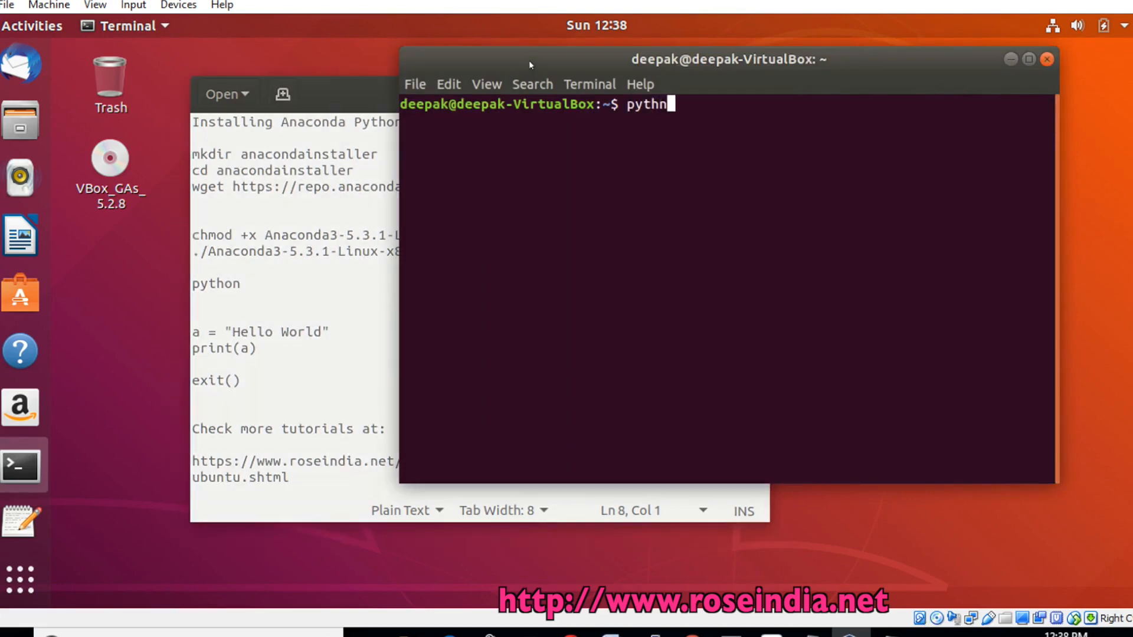
{"action": "type", "text": "o"}
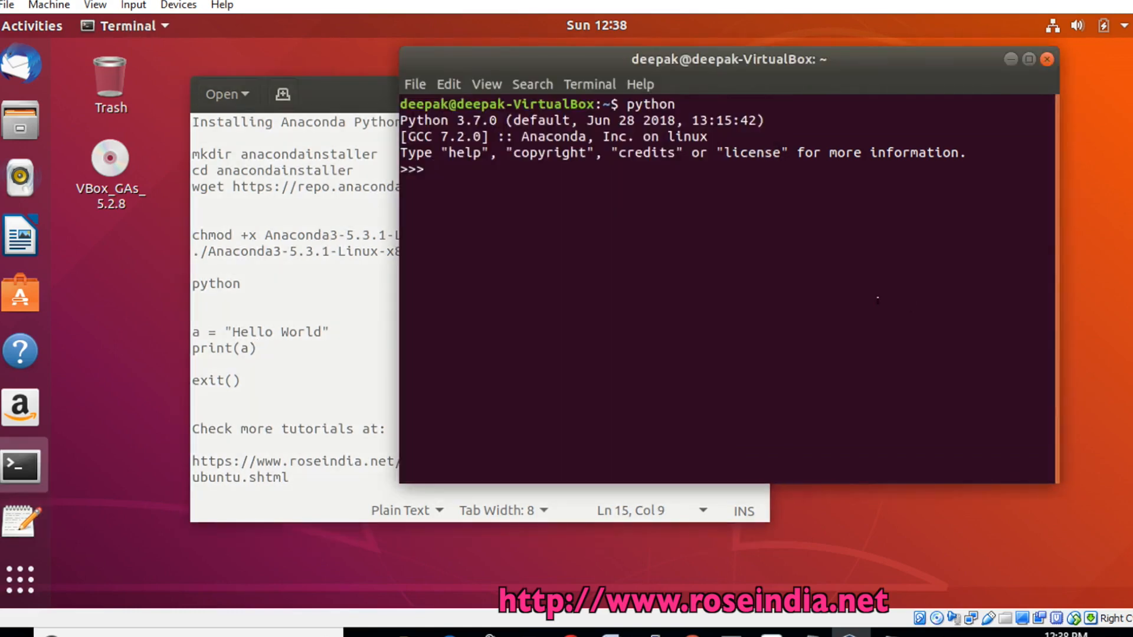
- Assign a = "Hello World!", print it with print(a), then leave with exit()
{"action": "type", "text": "a ="}
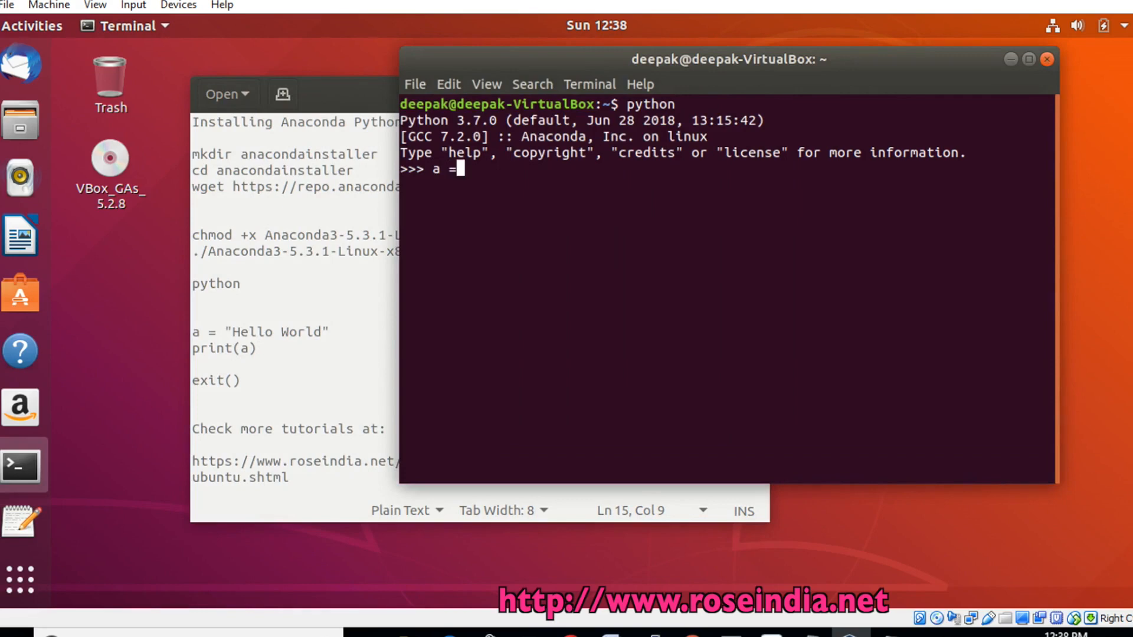
{"action": "type", "text": "\"Hello W"}
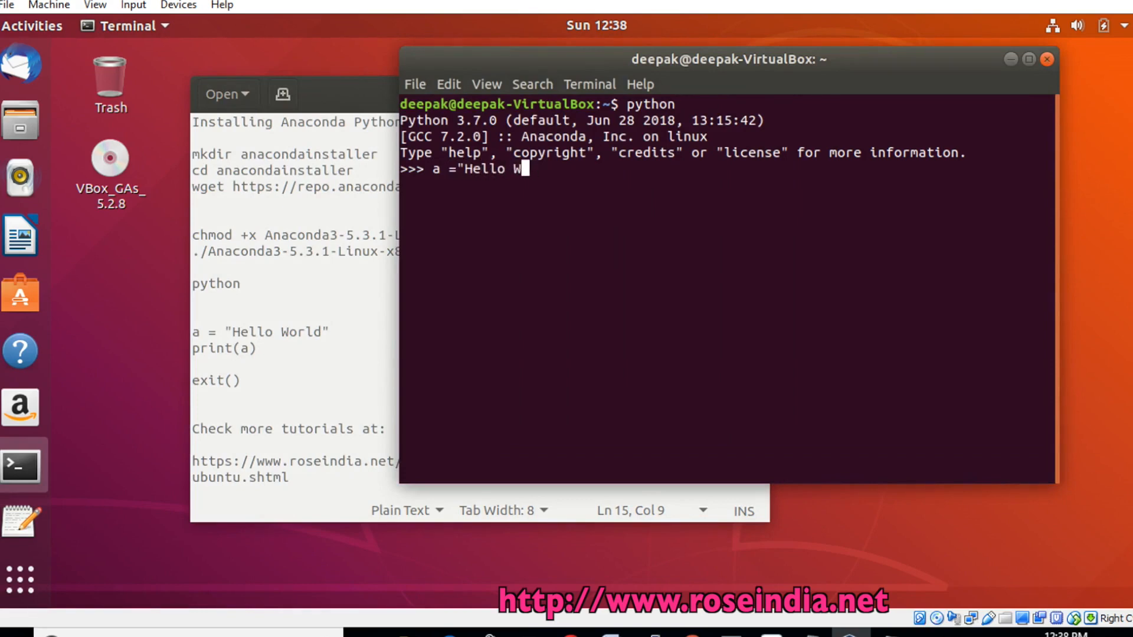
{"action": "type", "text": "orld!"}
{"action": "type", "text": "p"}
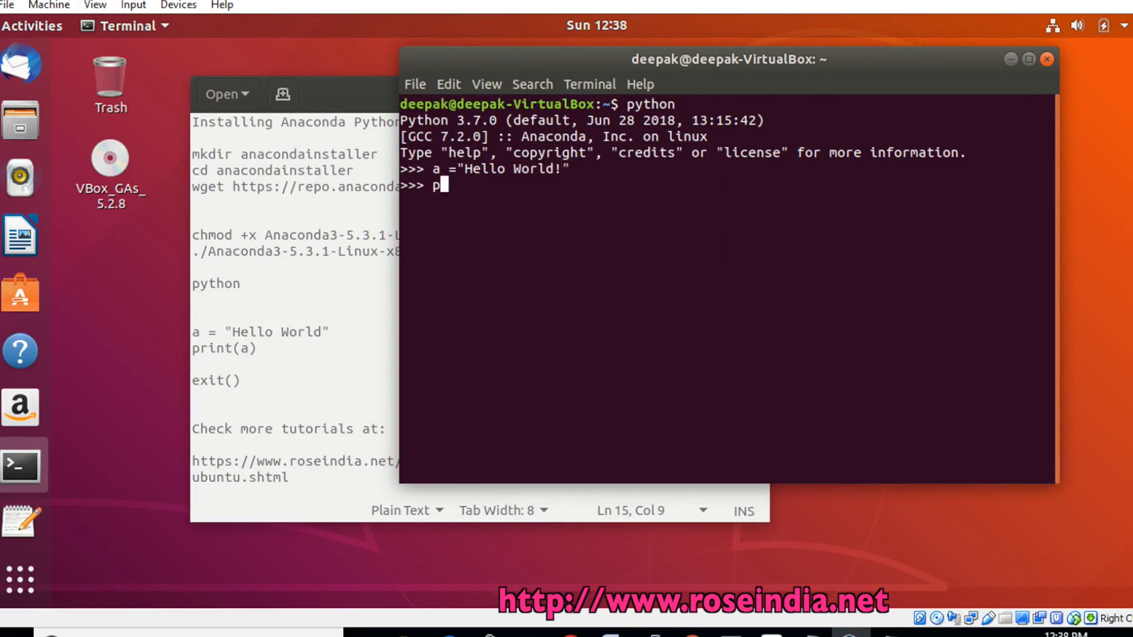
{"action": "type", "text": "rint(a)"}
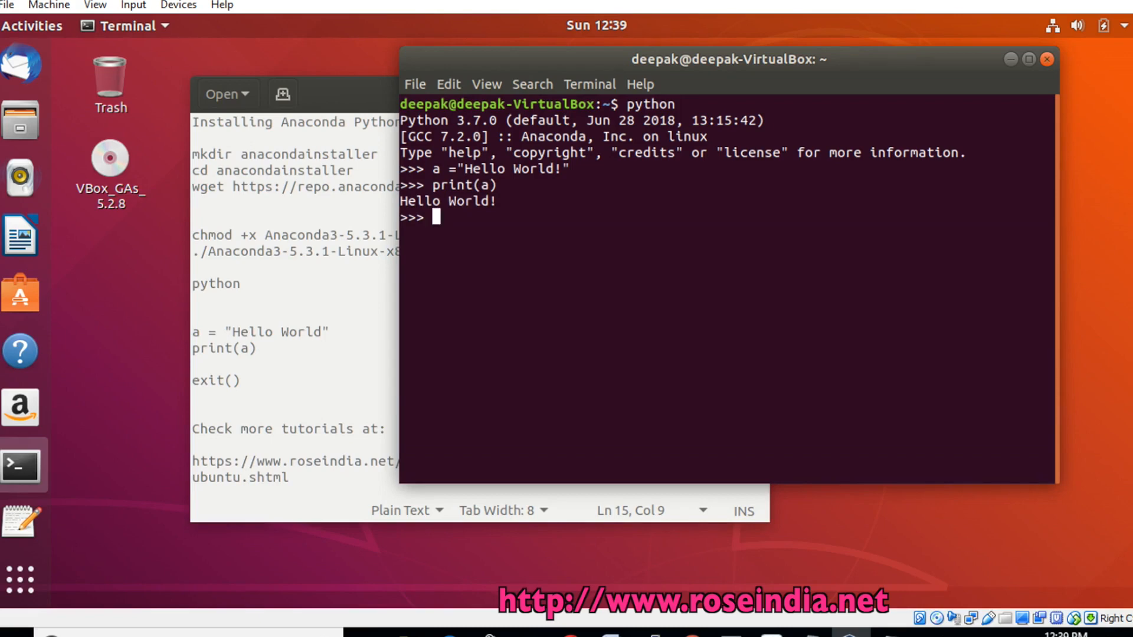
{"action": "type", "text": "e"}
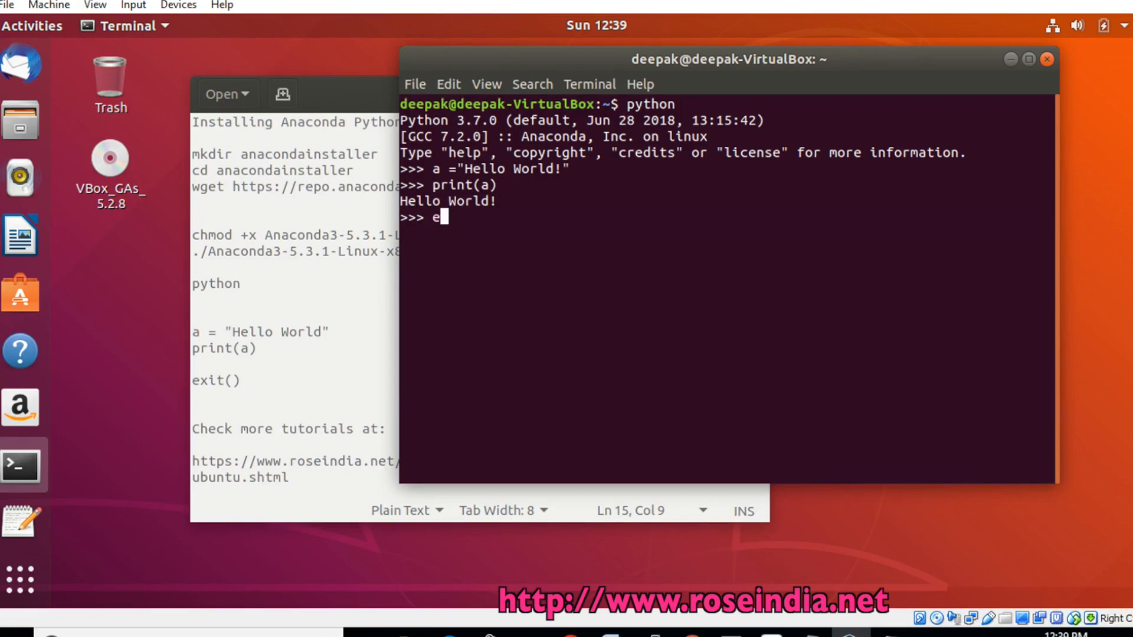
{"action": "type", "text": "xit()"}
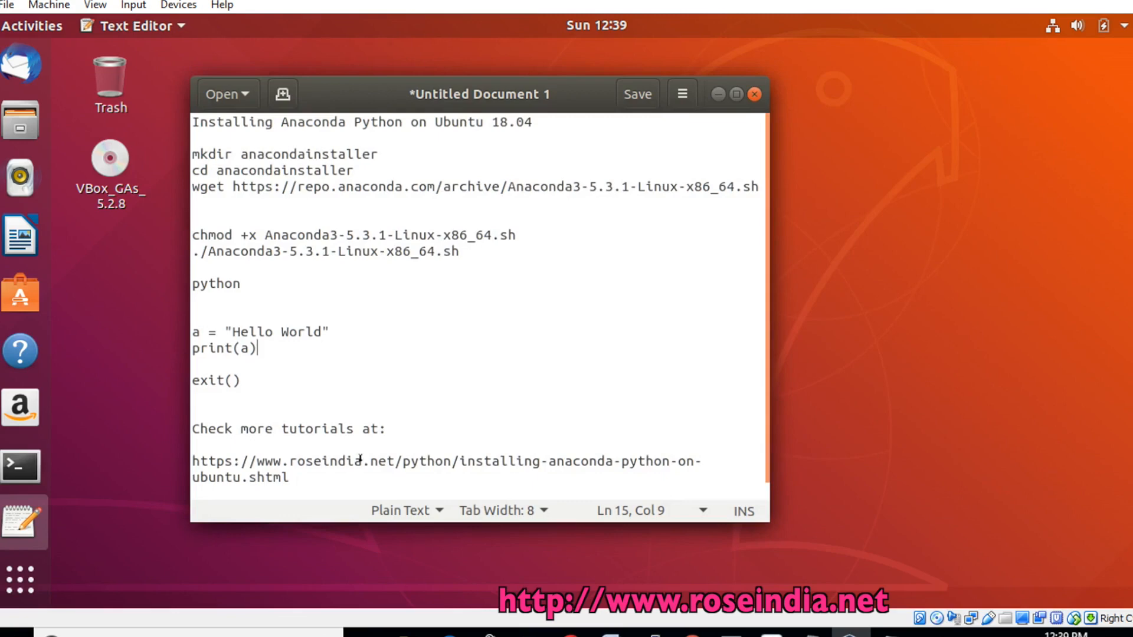
{"action": "left_click", "coordinate": [462, 460]}
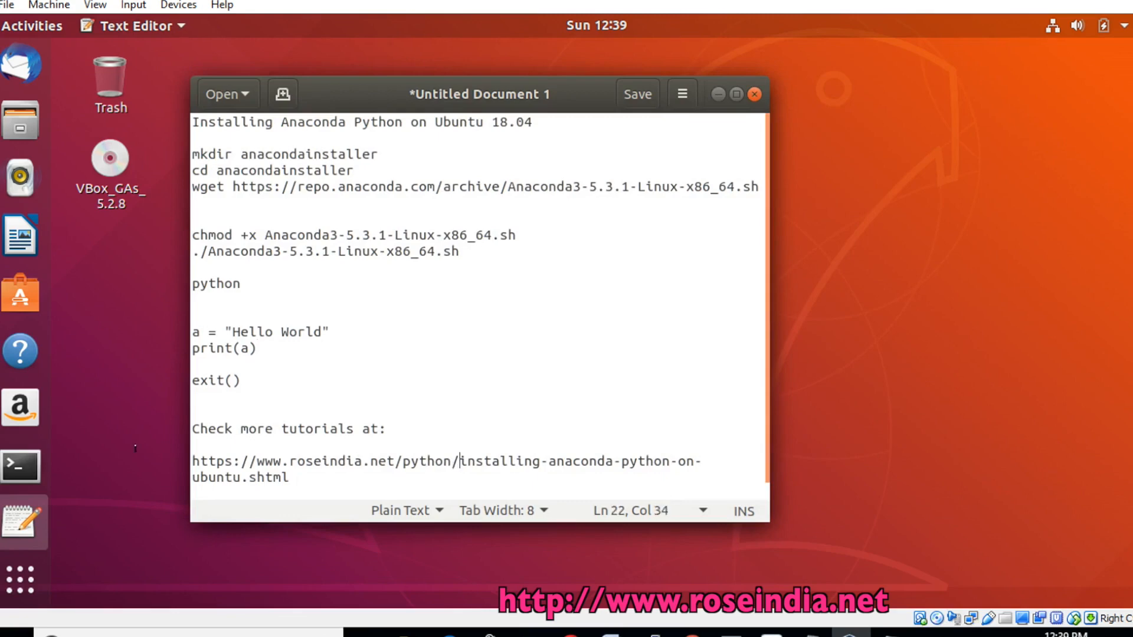
{"action": "left_click_drag", "start_coordinate": [457, 462], "coordinate": [191, 462]}
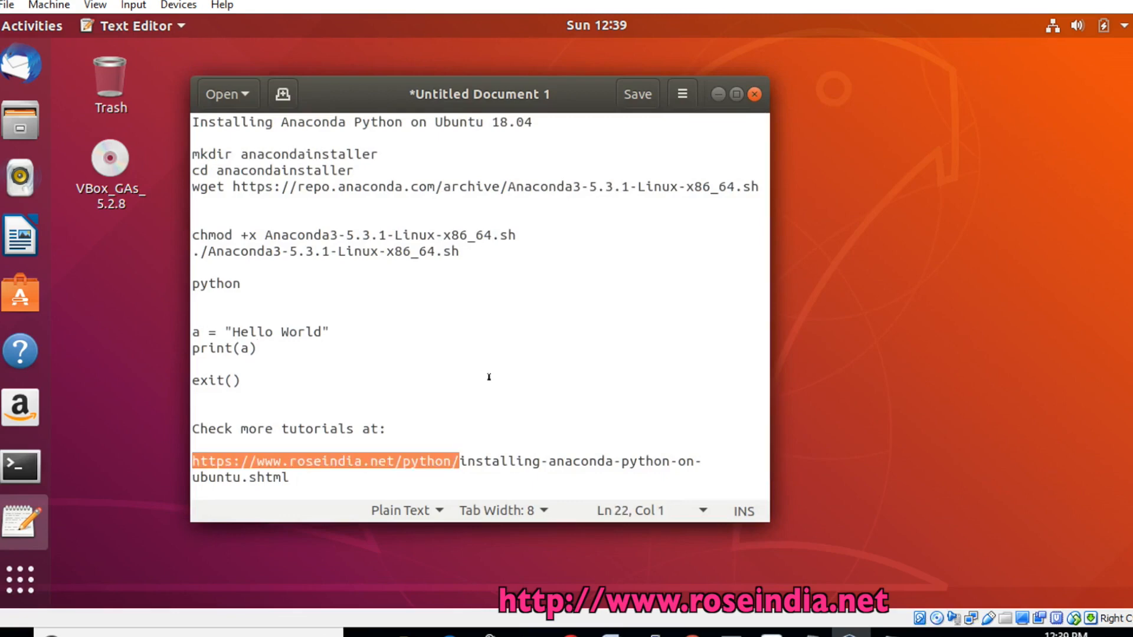